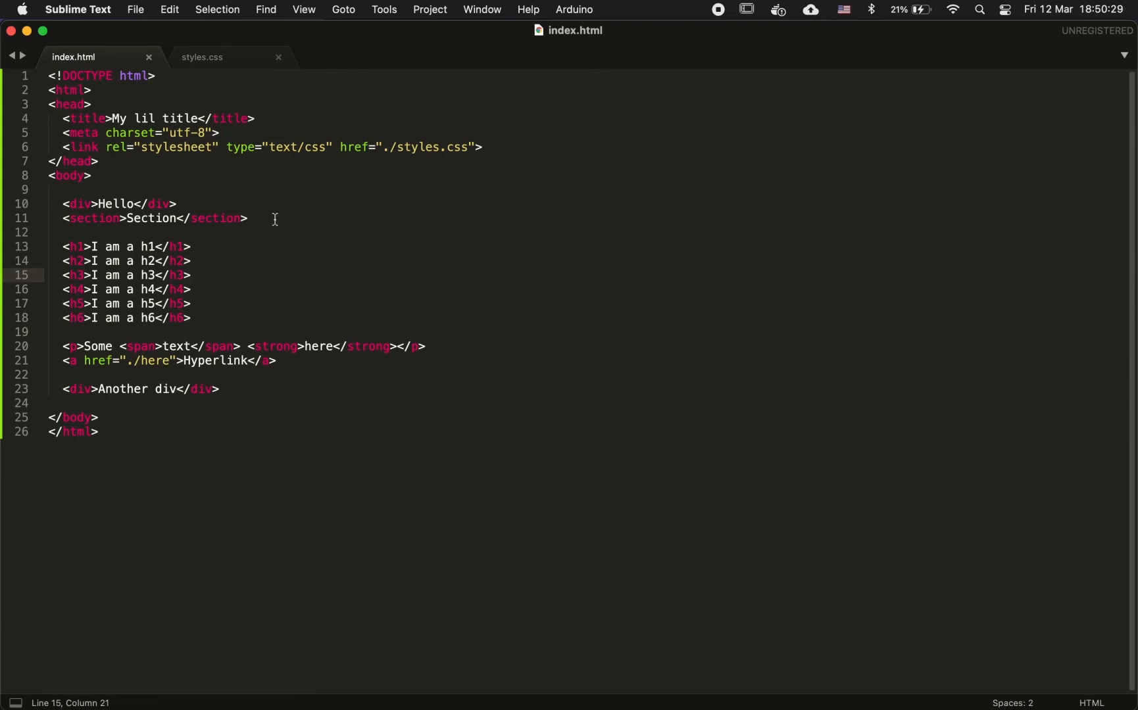
# Add id="my-div" inside the Hello div's opening tag in index.html
pyautogui.click(247, 219)
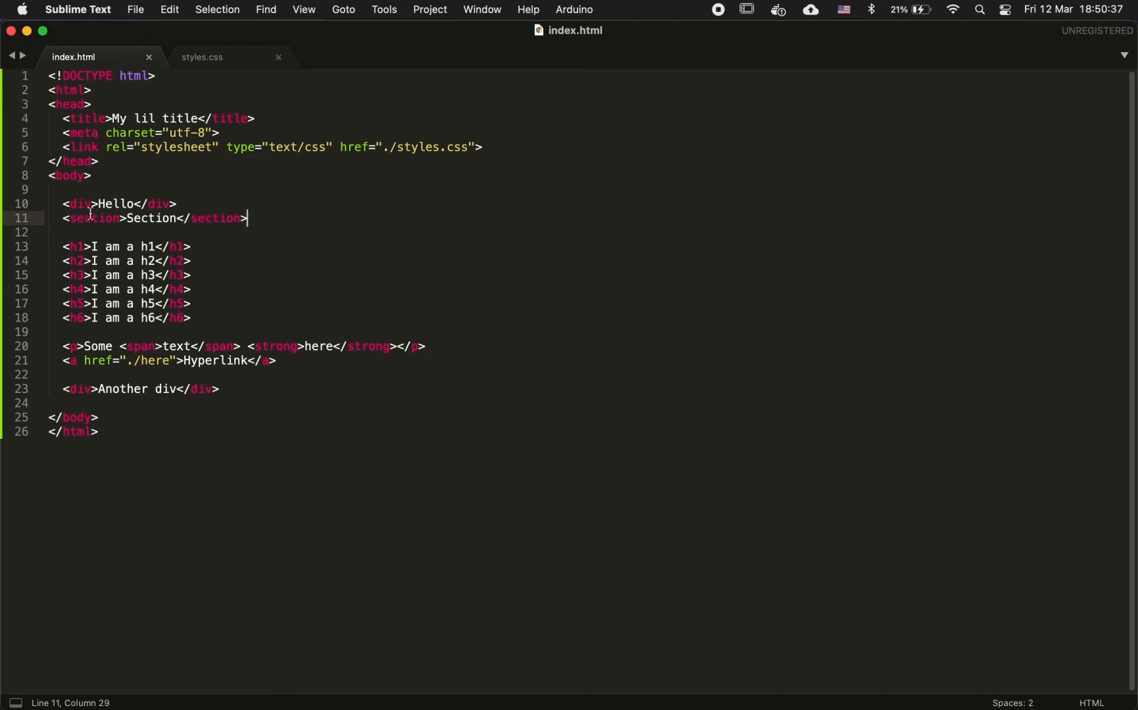
pyautogui.click(94, 204)
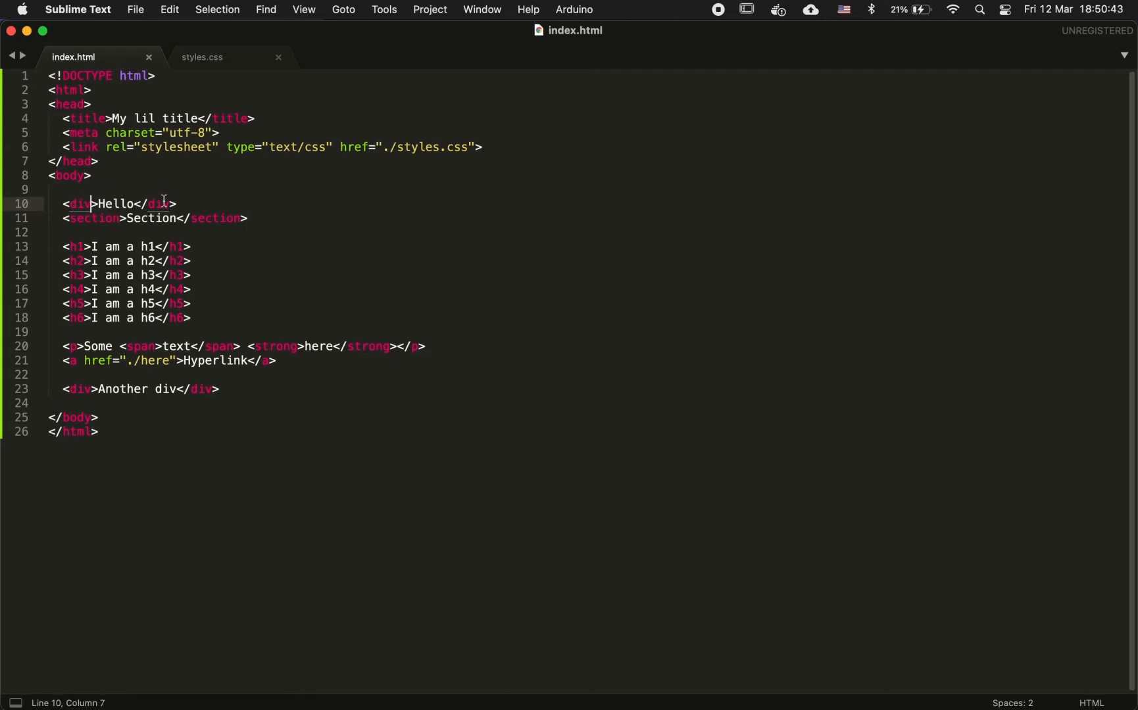
pyautogui.write('id=')
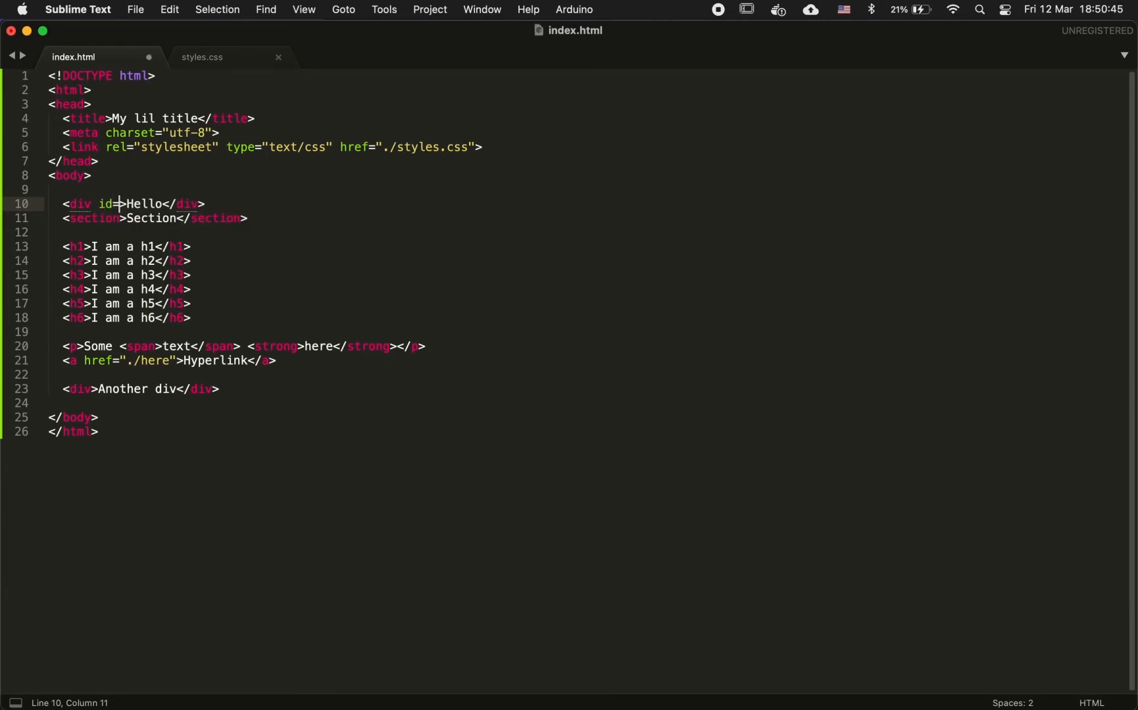
pyautogui.write('""')
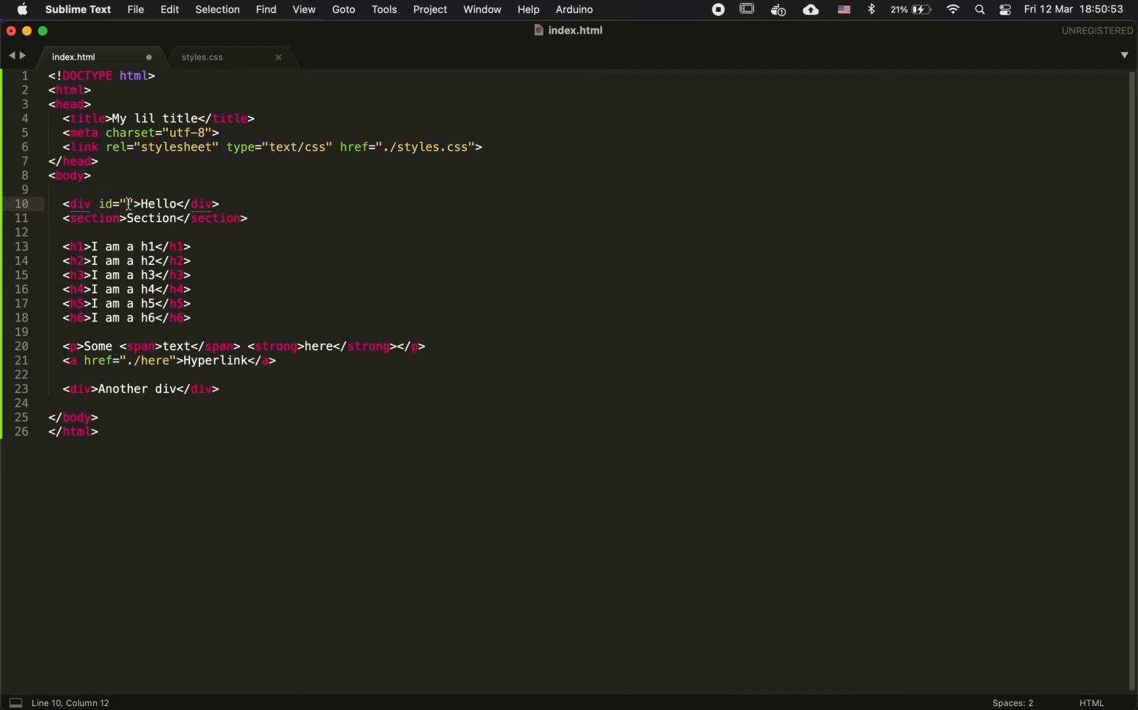
pyautogui.write('my-div')
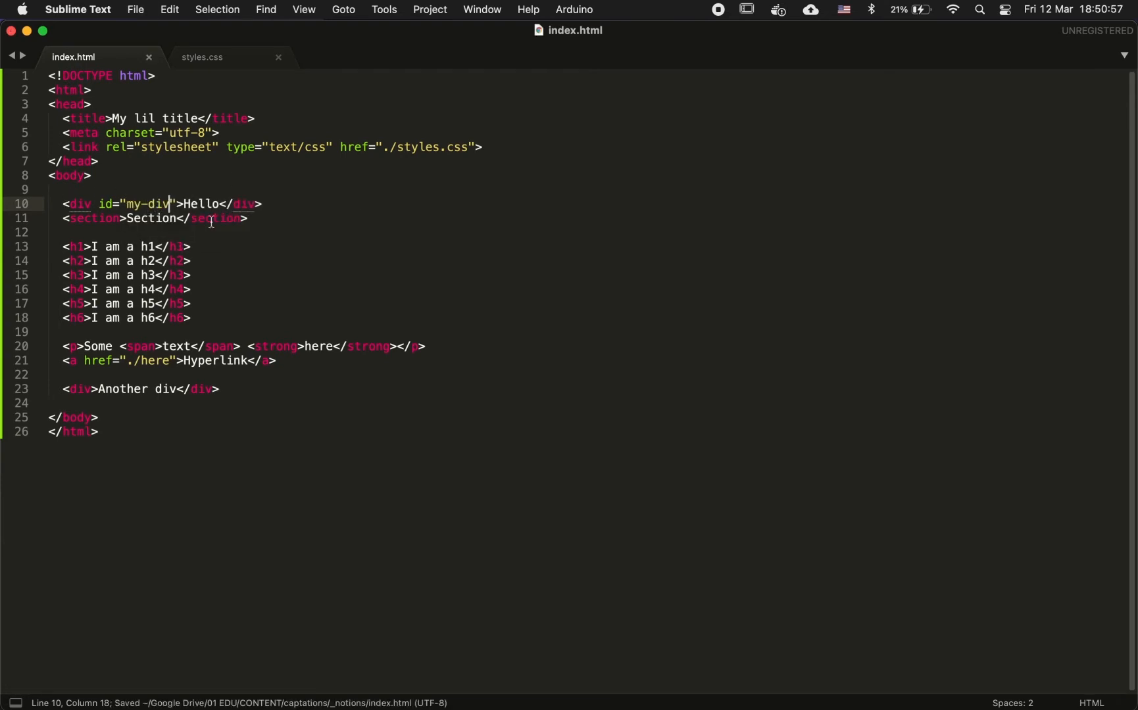
pyautogui.click(201, 56)
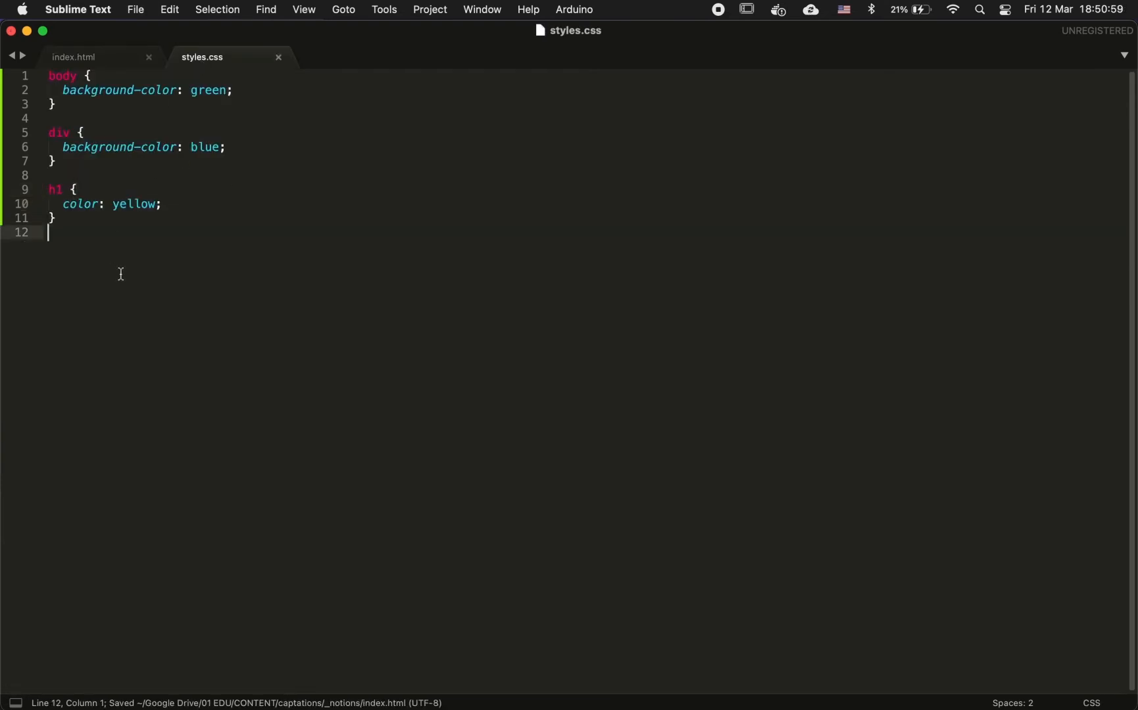
# Start a new #my-div selector below the existing rules in styles.css
pyautogui.press('enter')
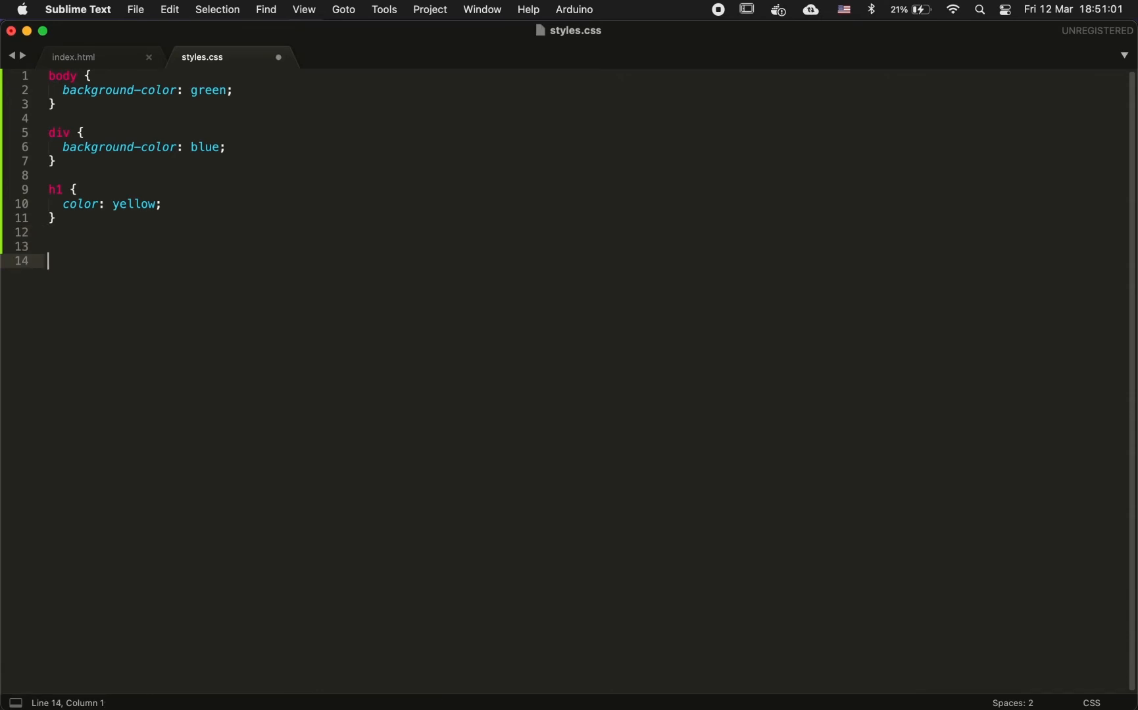
pyautogui.write('#')
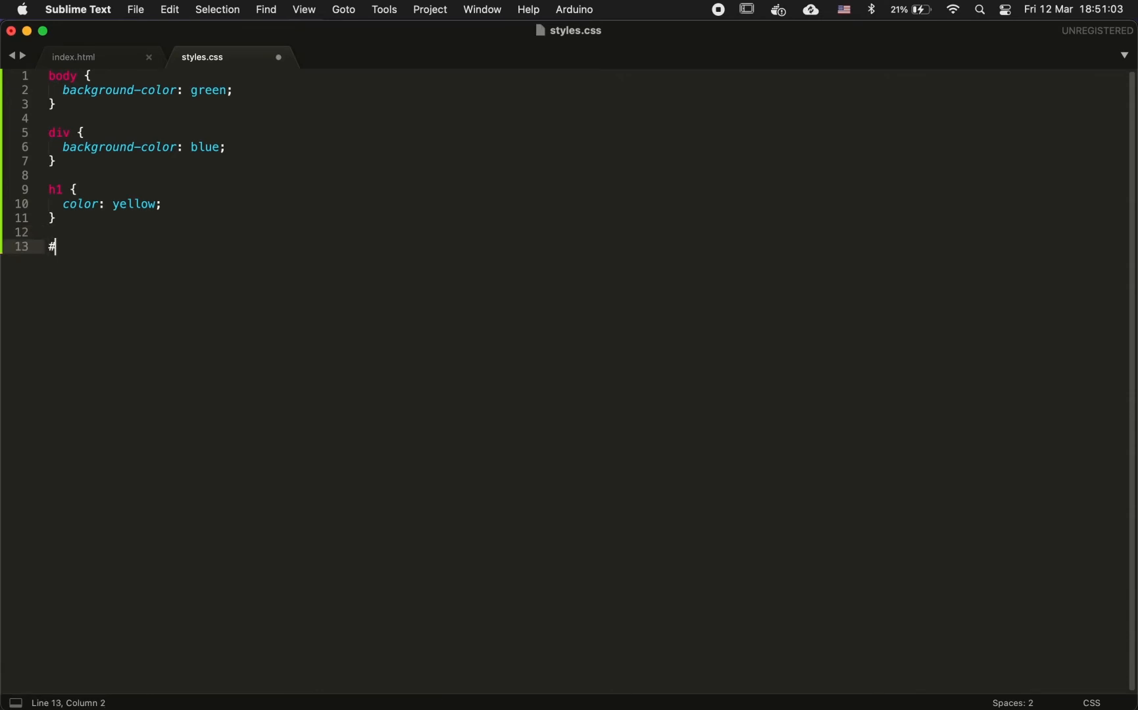
pyautogui.write('my-')
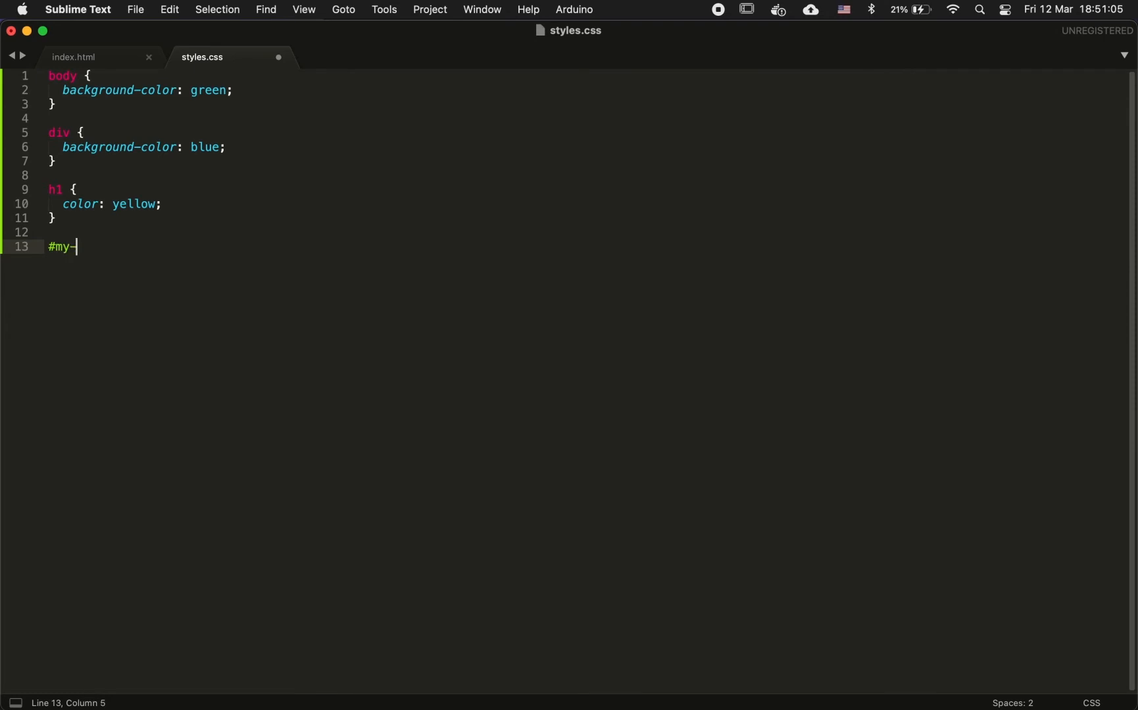
pyautogui.write('div')
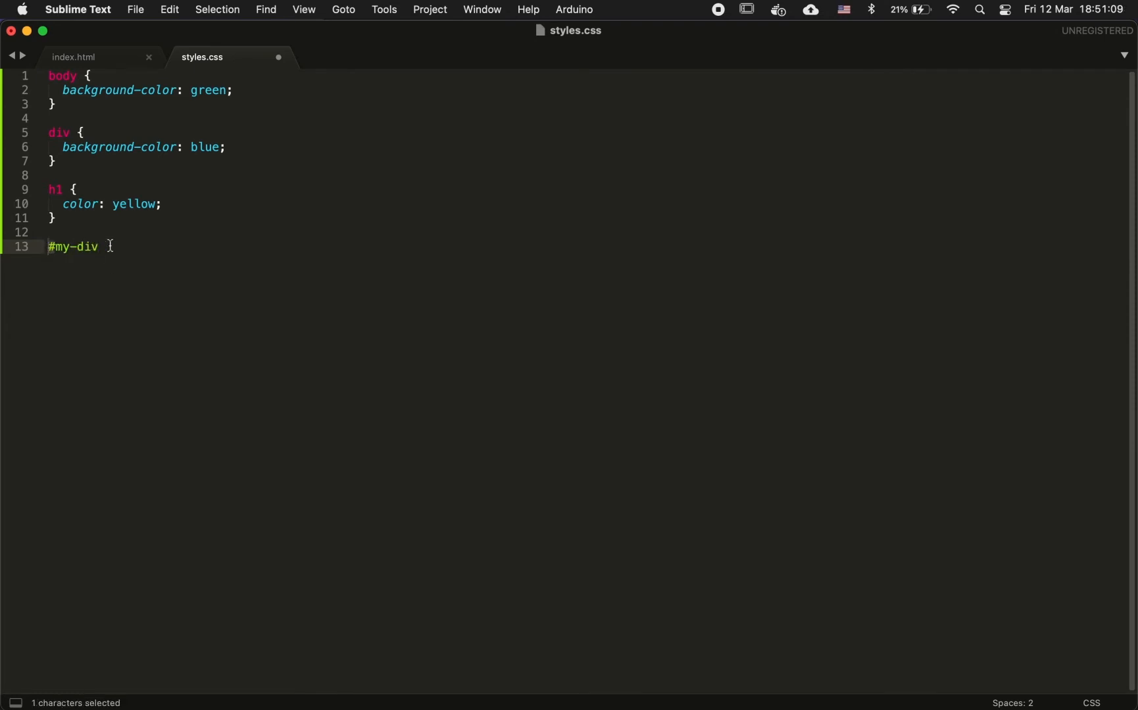
pyautogui.doubleClick(73, 247)
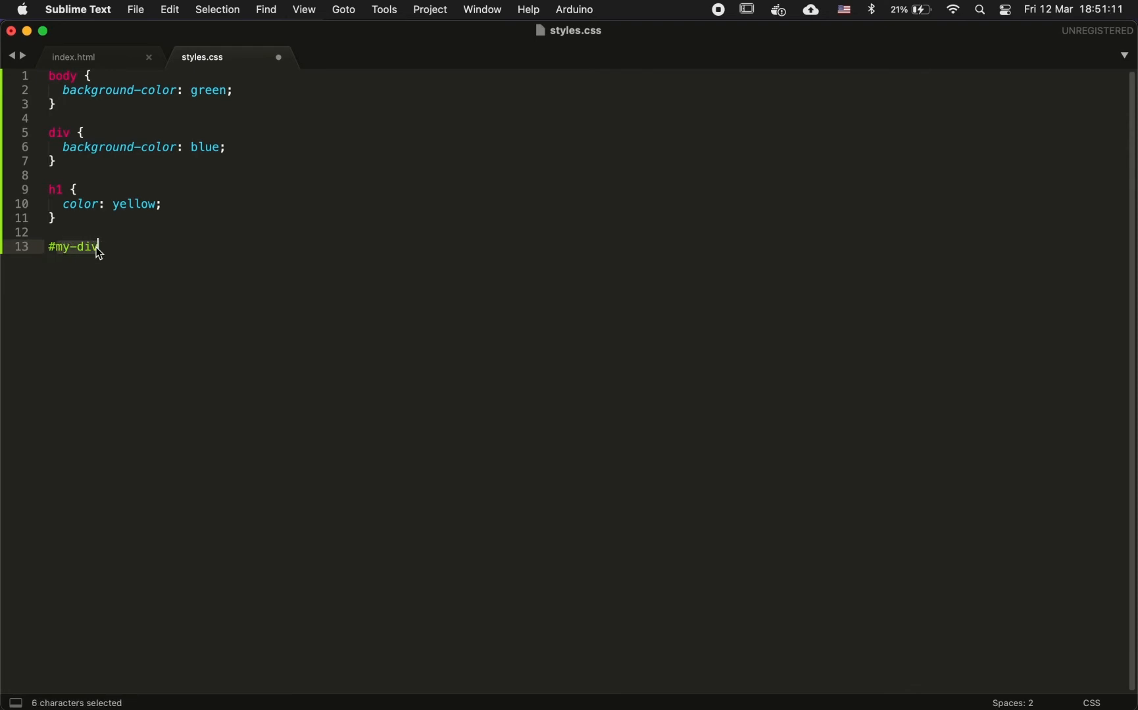
pyautogui.click(96, 248)
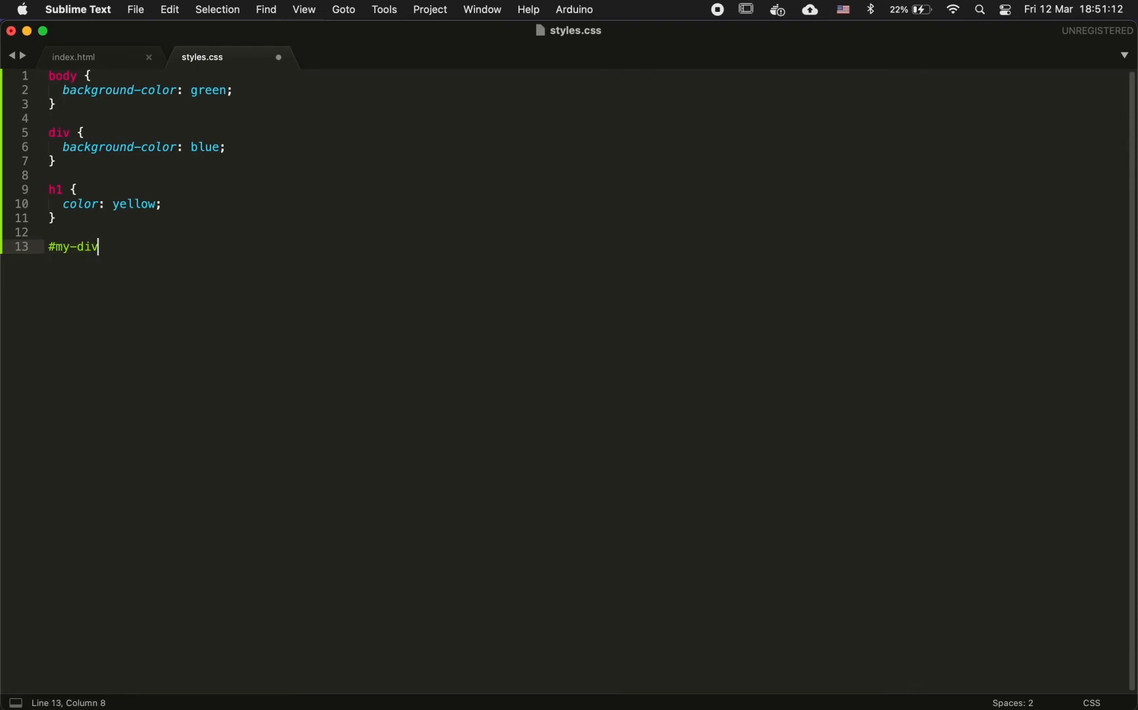
# Give the #my-div rule a color: orange declaration
pyautogui.write('{')
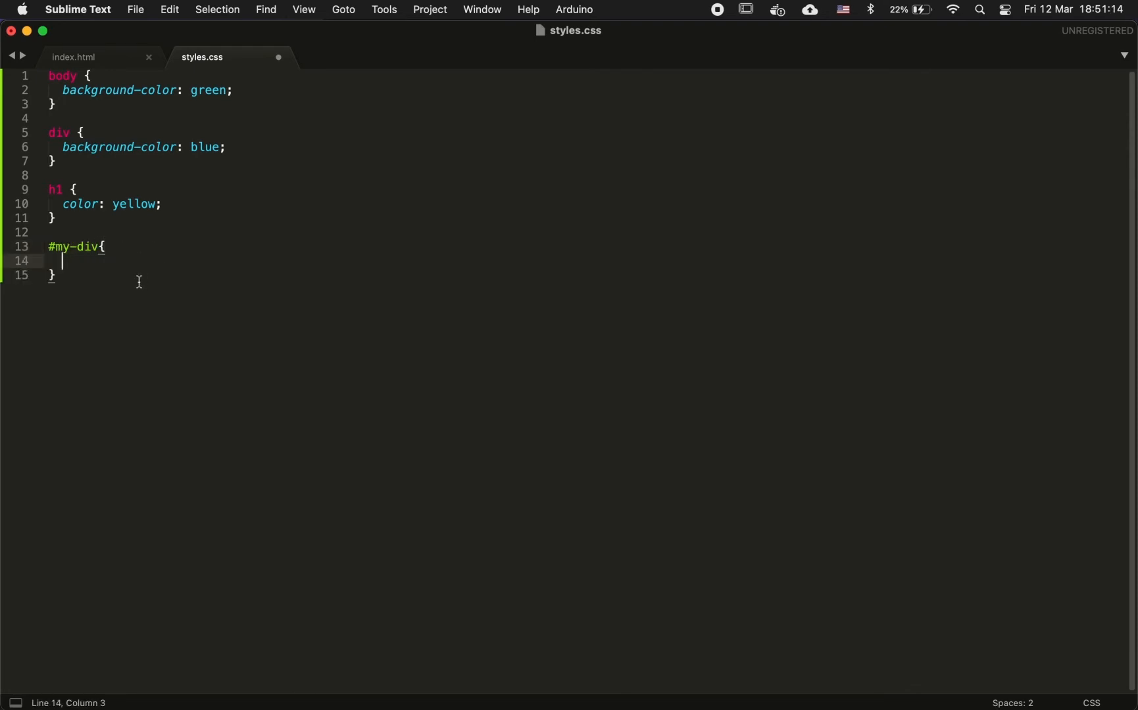
pyautogui.write('color: ;')
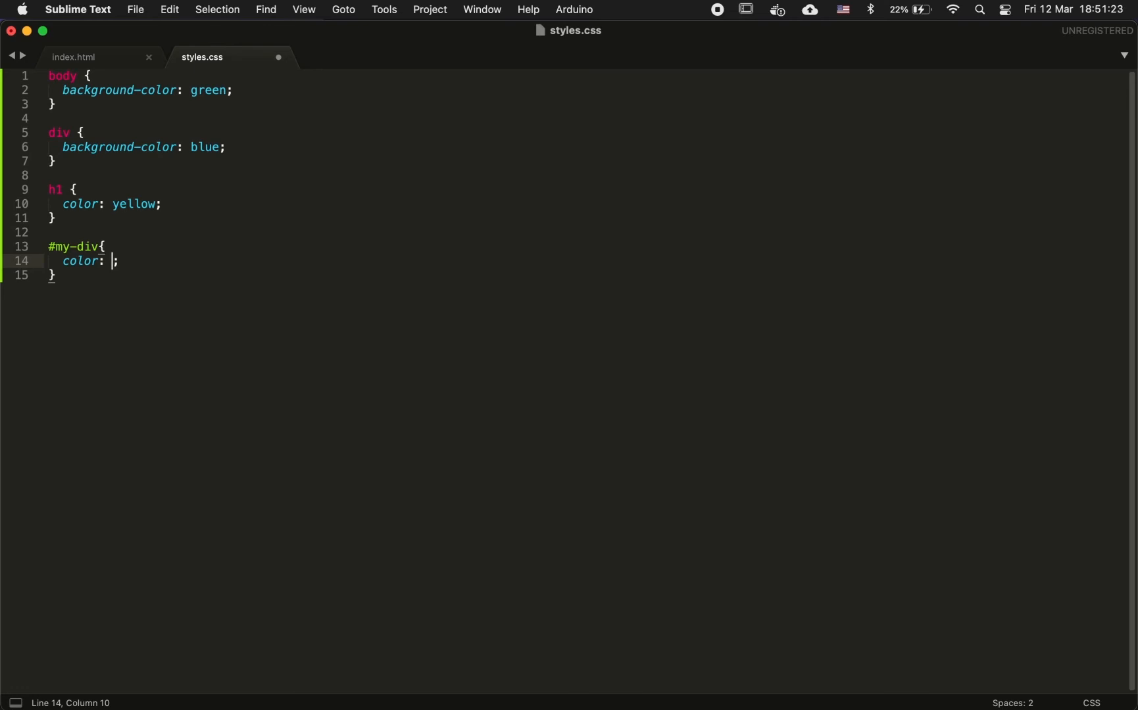
pyautogui.write('orange')
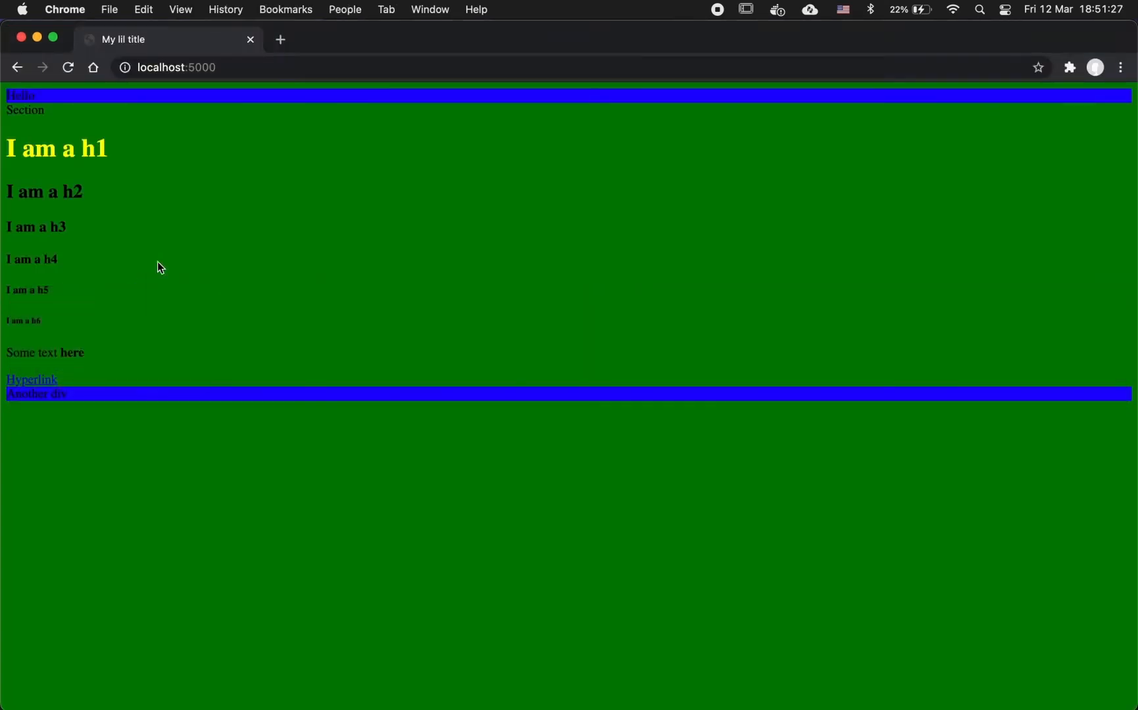
pyautogui.moveTo(315, 276)
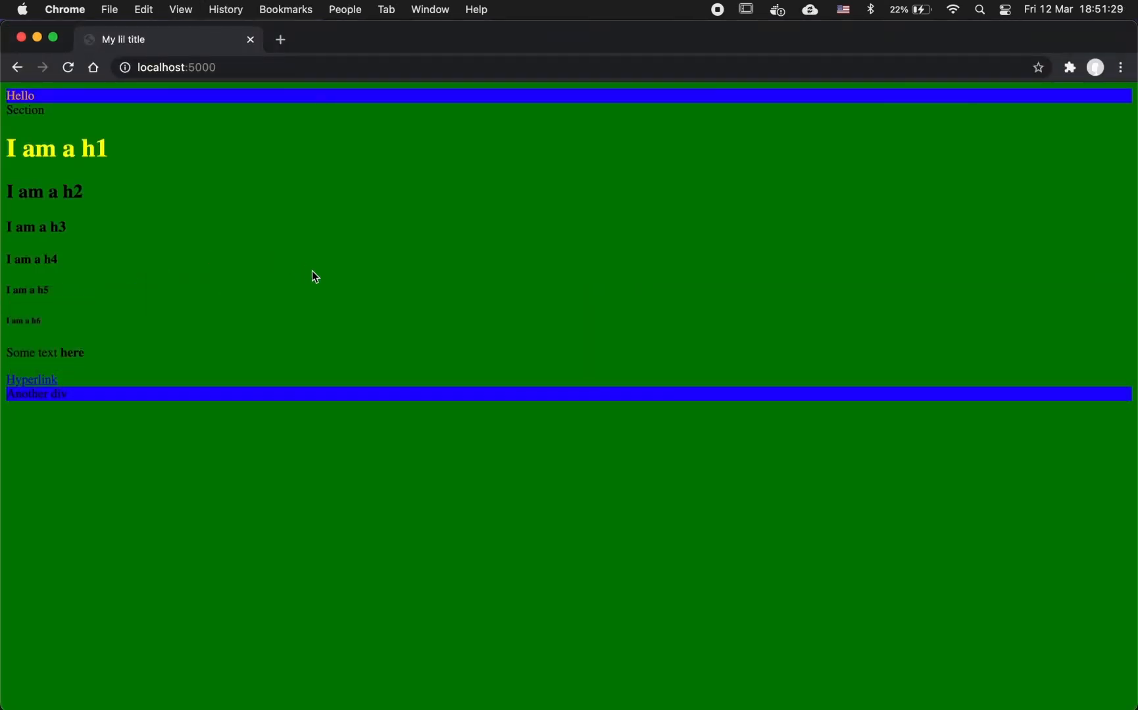
pyautogui.moveTo(29, 102)
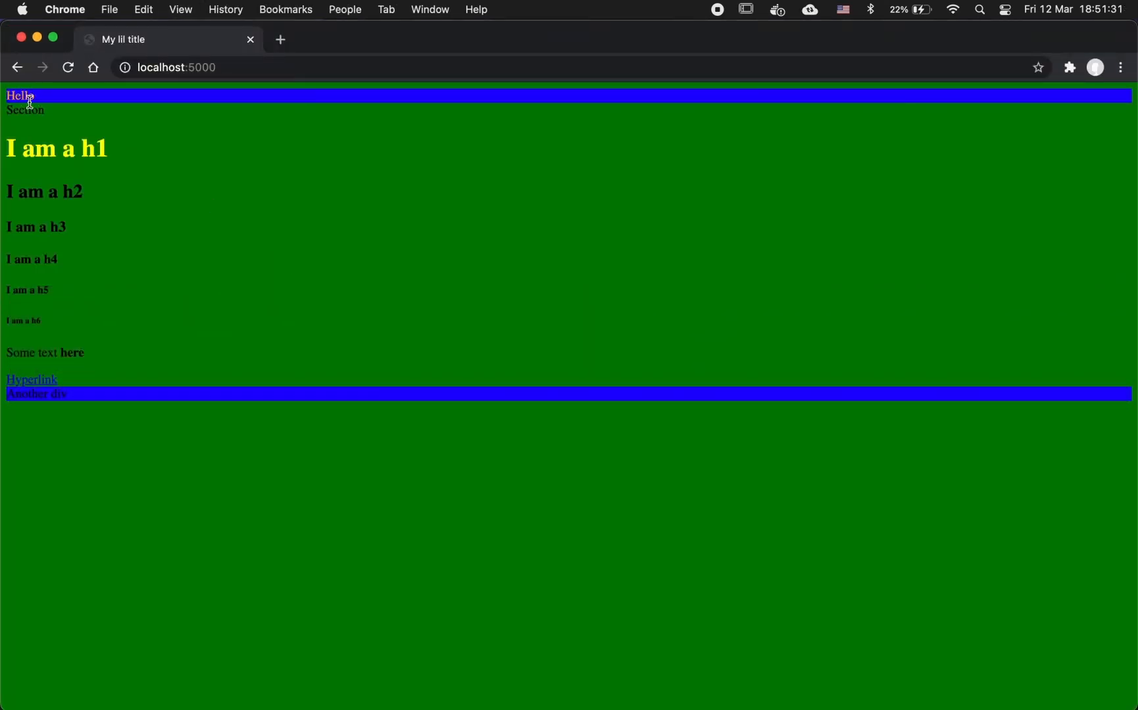
pyautogui.moveTo(45, 389)
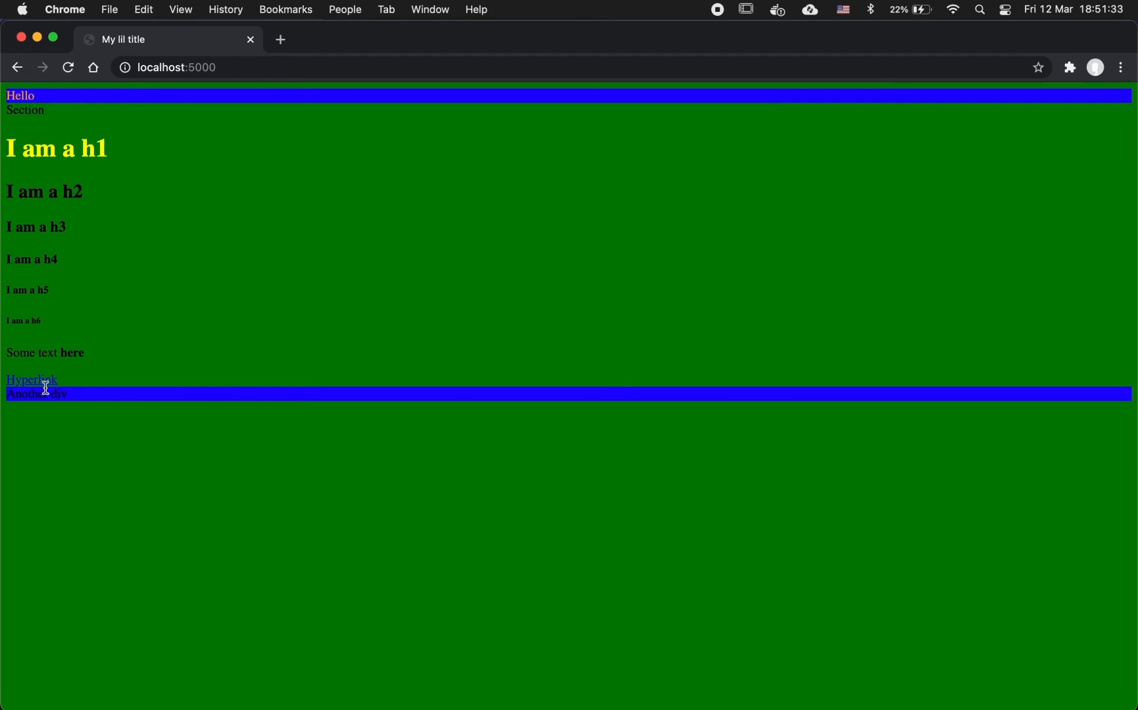
pyautogui.moveTo(354, 316)
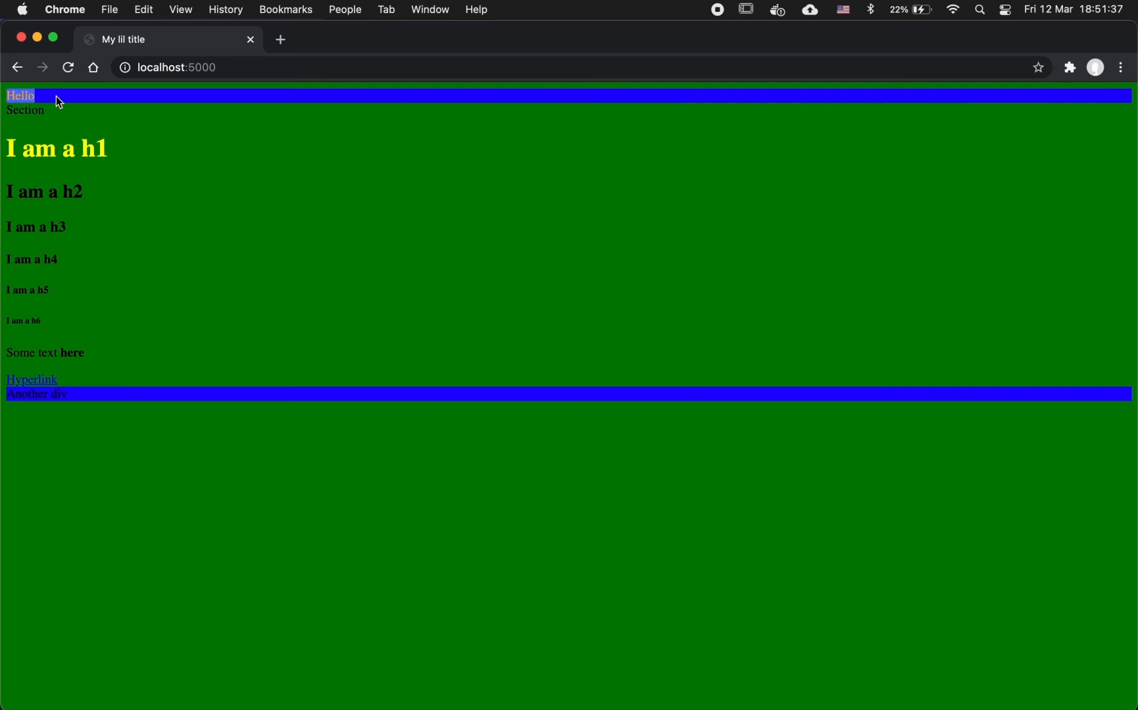
pyautogui.moveTo(347, 236)
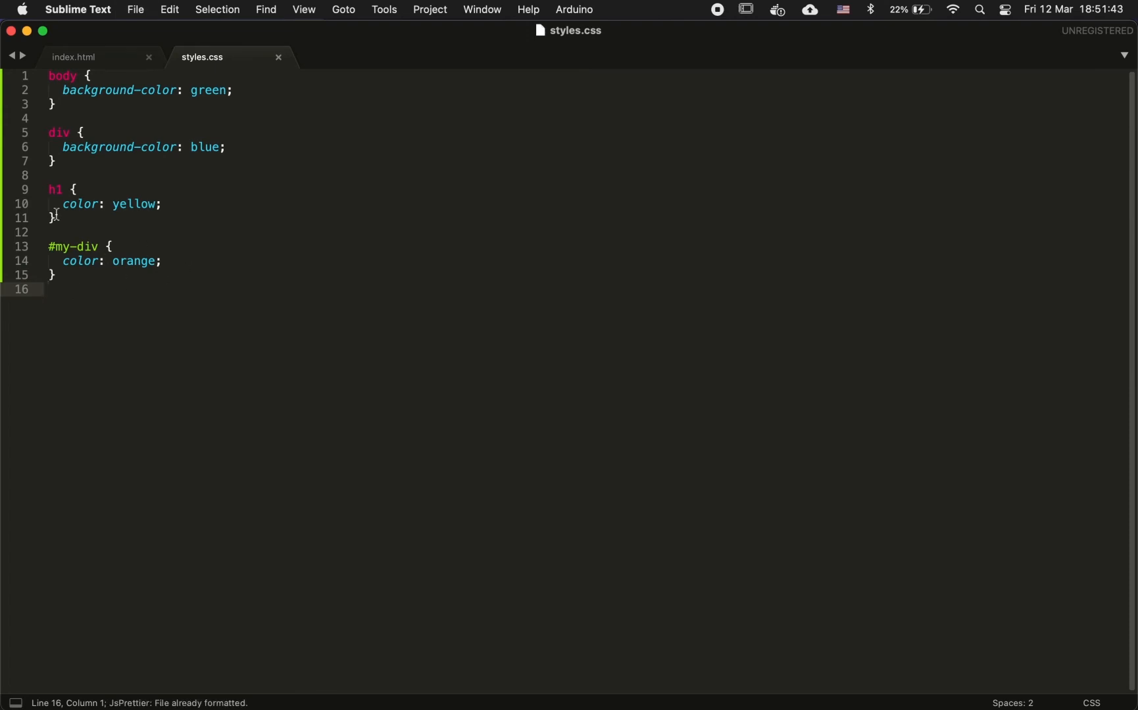
# Add id="div-2" to the Another div element in index.html
pyautogui.click(75, 56)
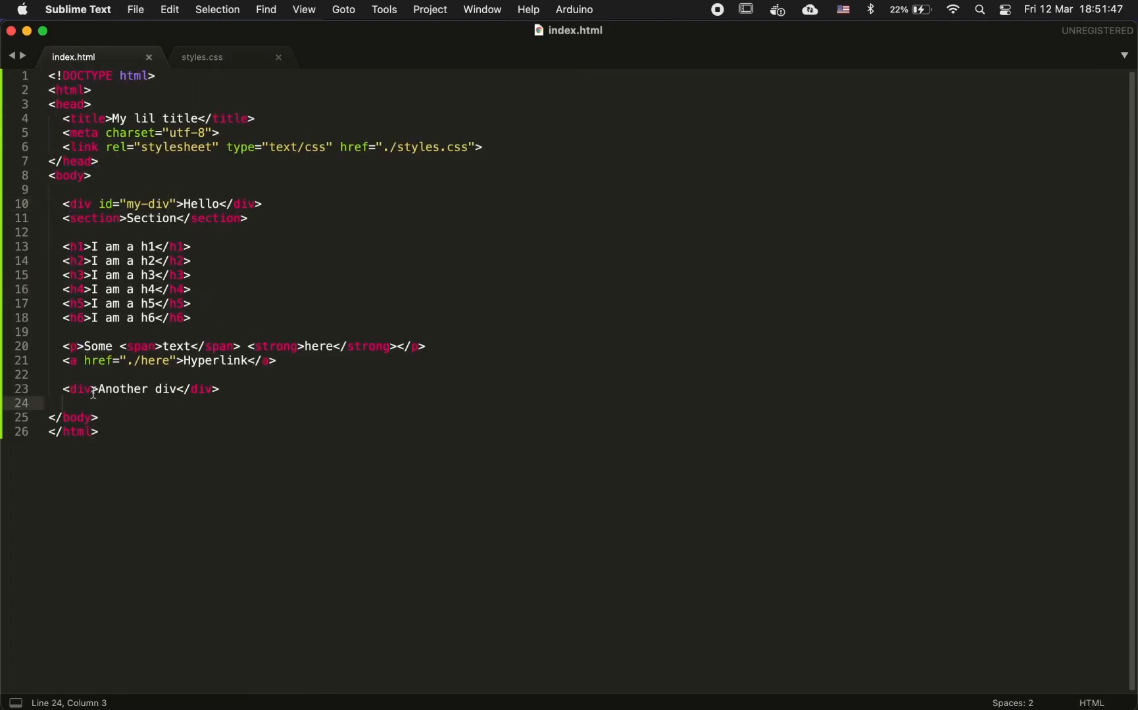
pyautogui.write('id=""')
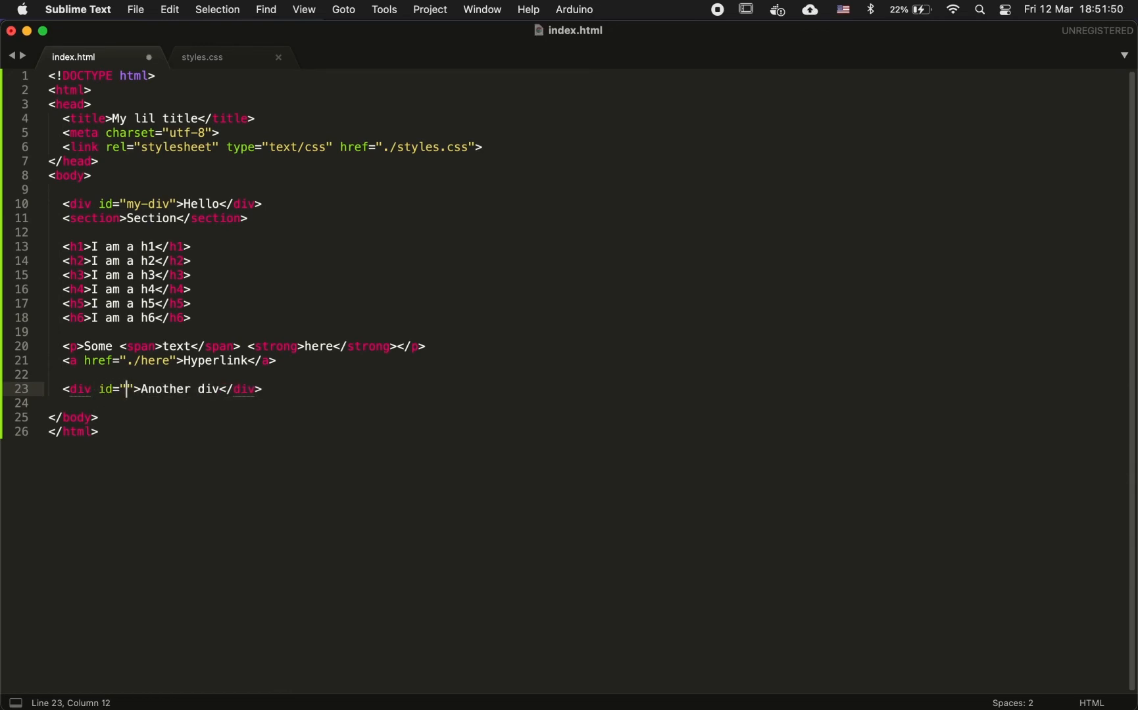
pyautogui.write('div-2')
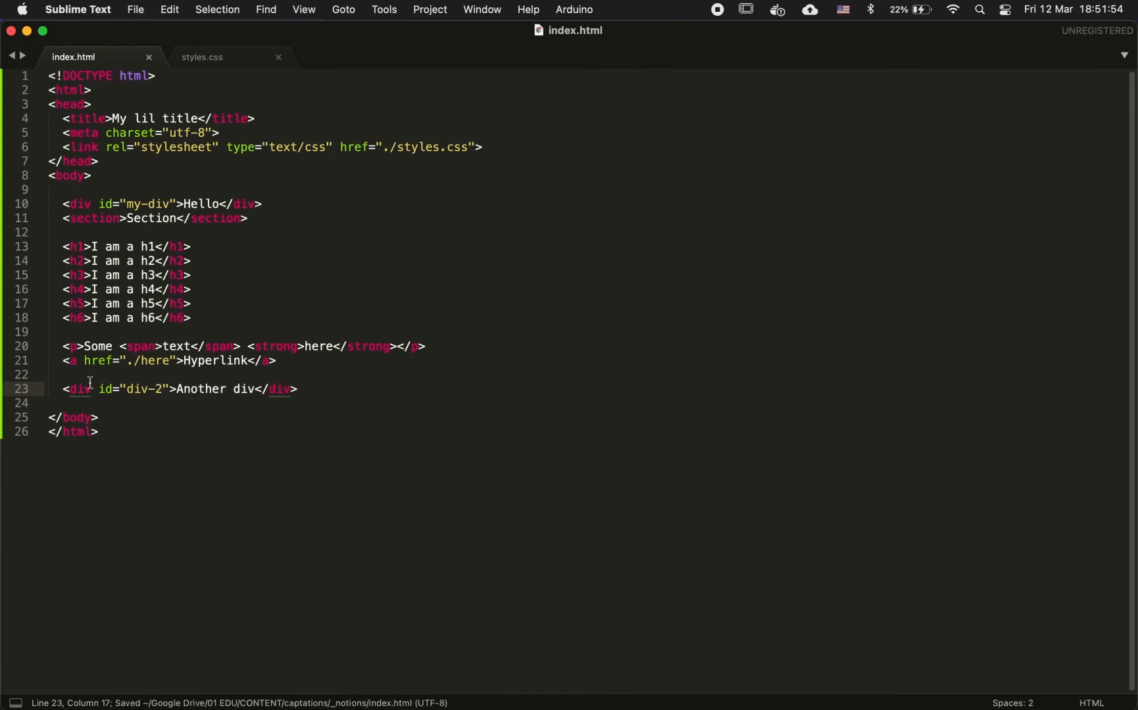
pyautogui.moveTo(235, 221)
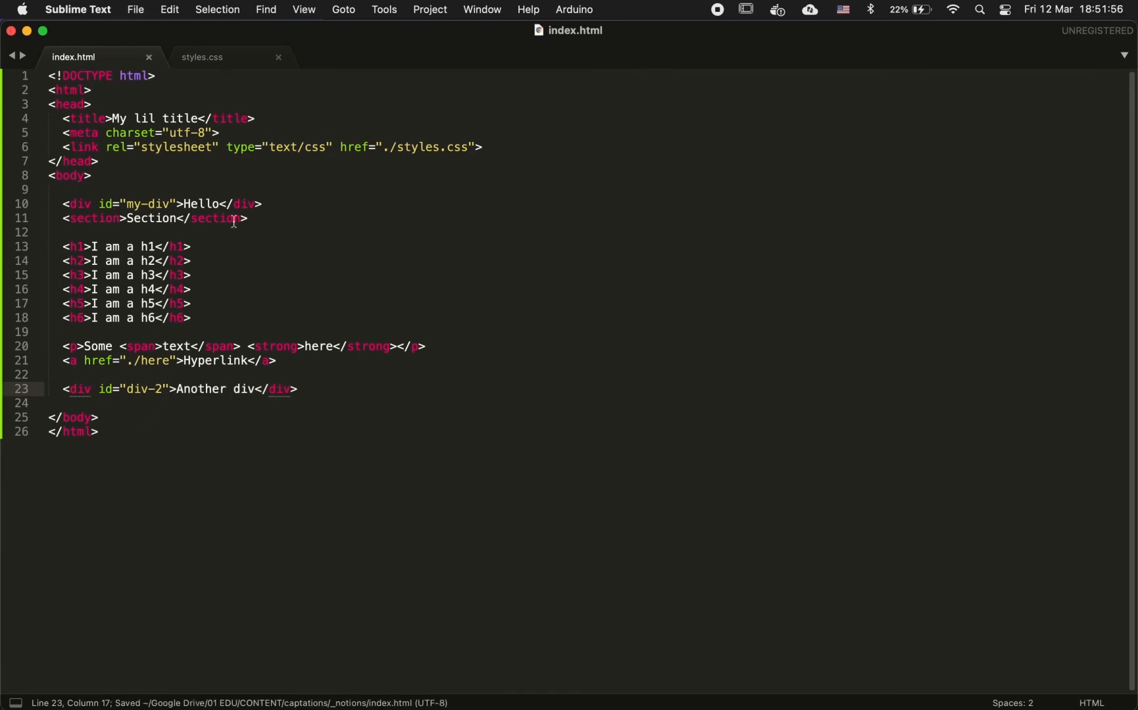
# Write a #div-2 rule with background-color: red at the end of styles.css
pyautogui.click(202, 56)
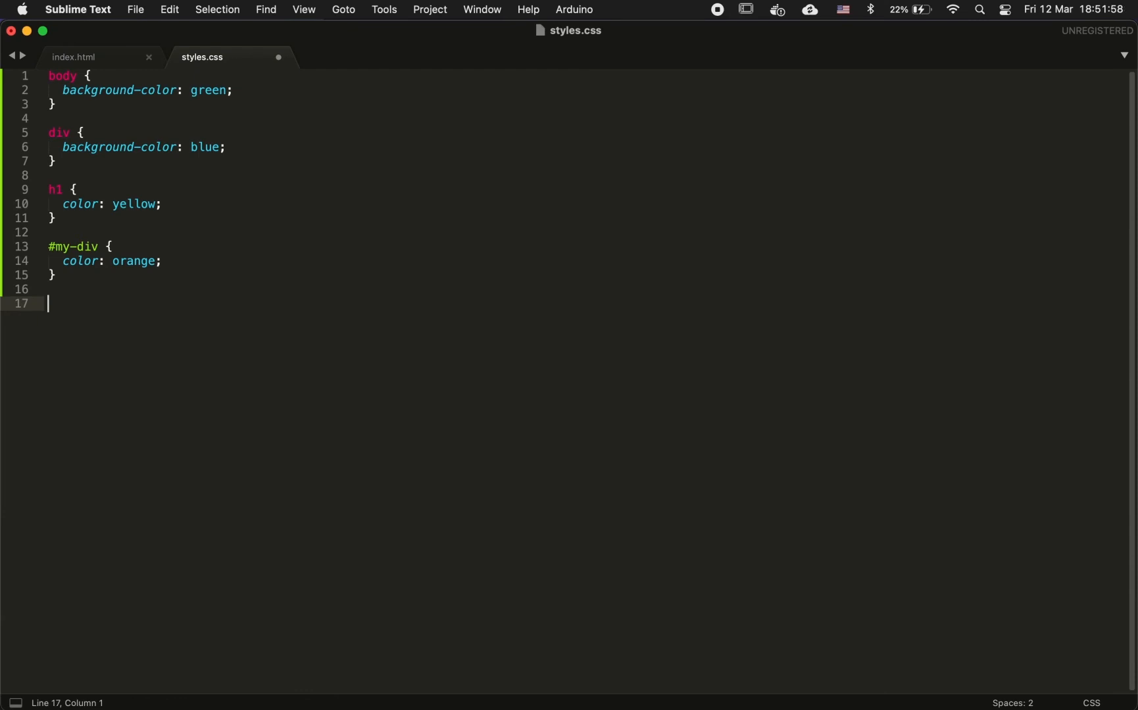
pyautogui.write('#div-2 {')
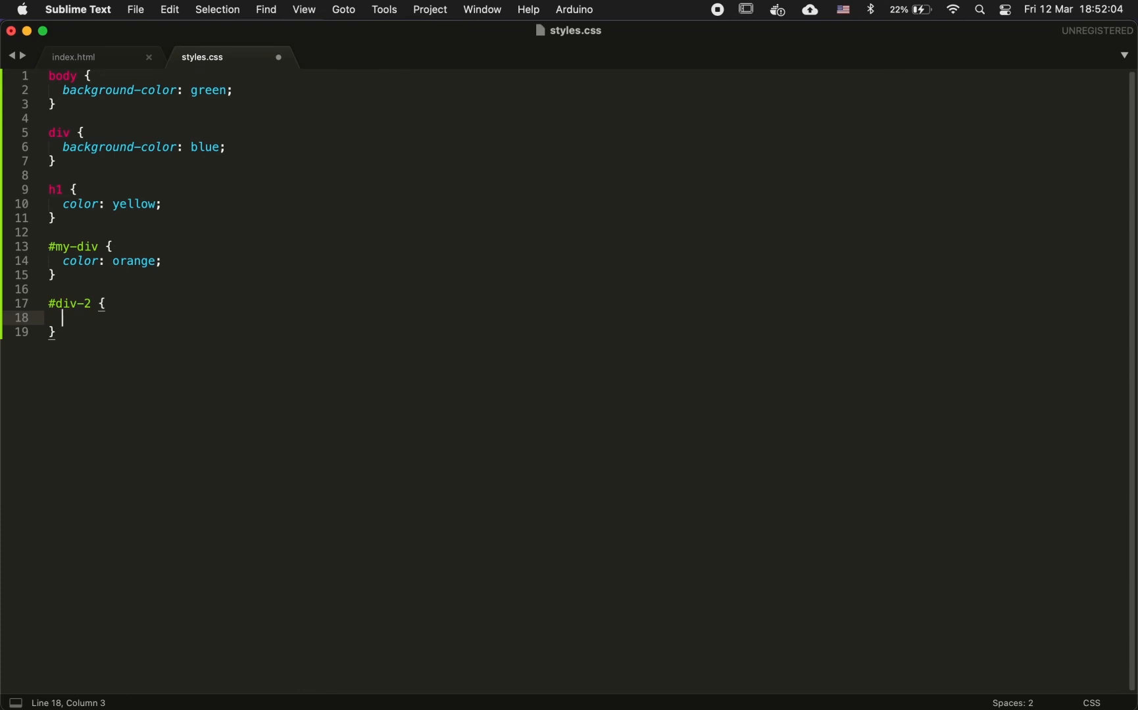
pyautogui.write('background-color:')
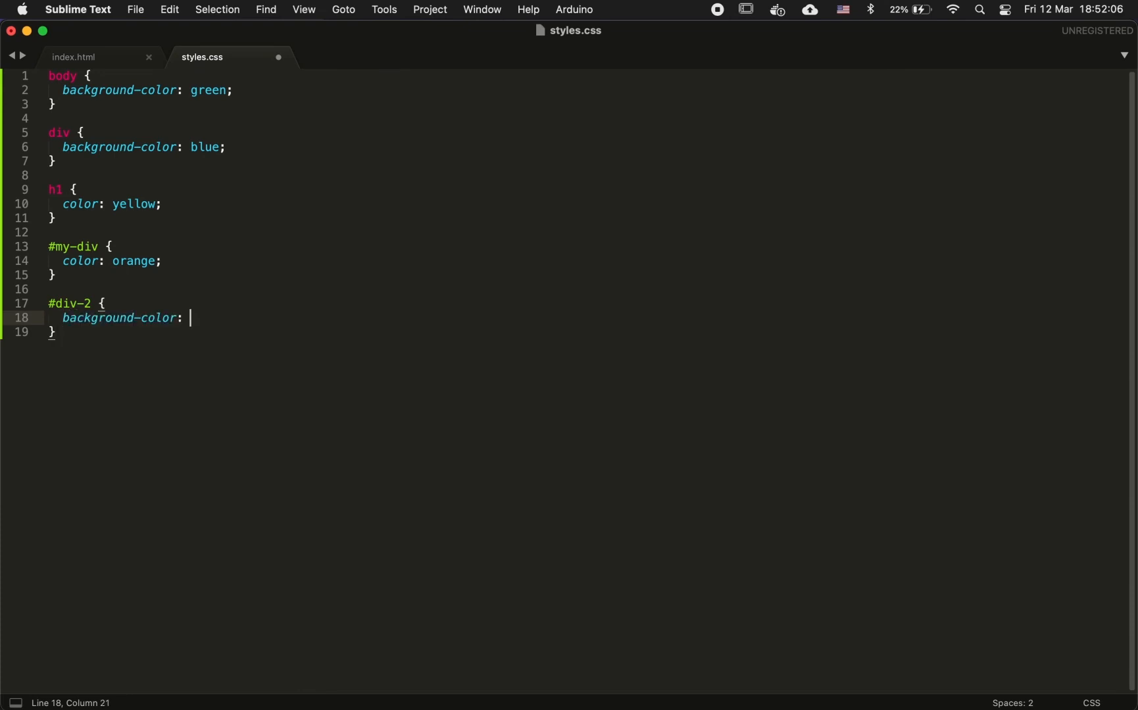
pyautogui.write('red')
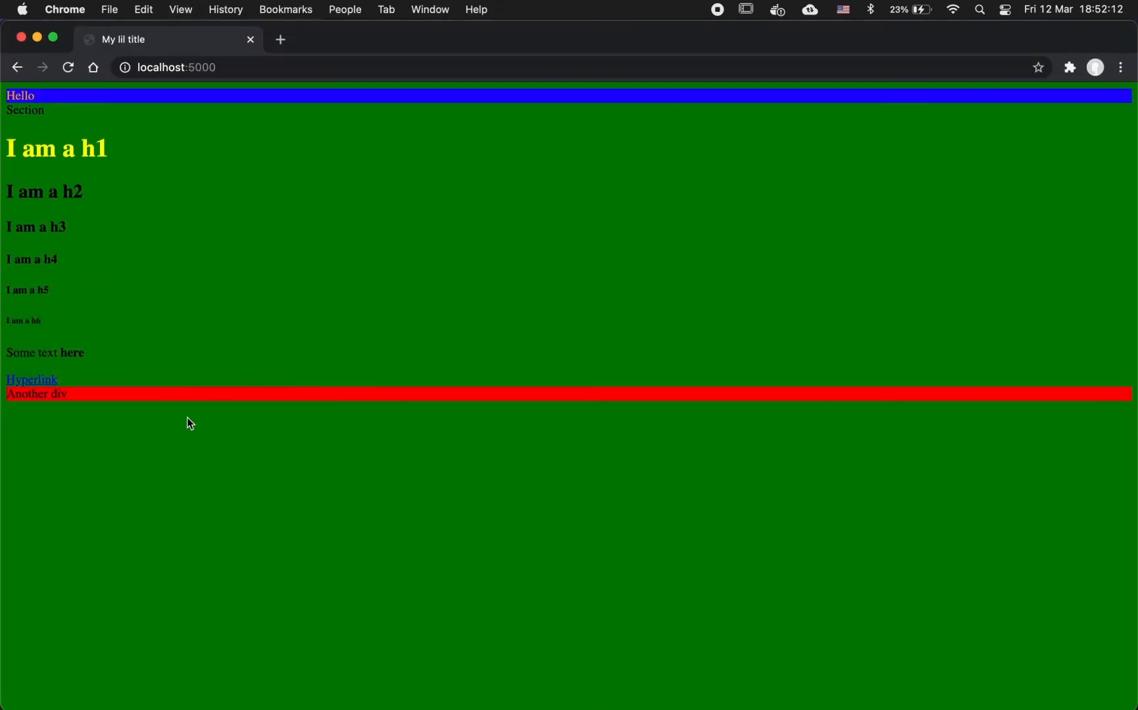
pyautogui.click(173, 356)
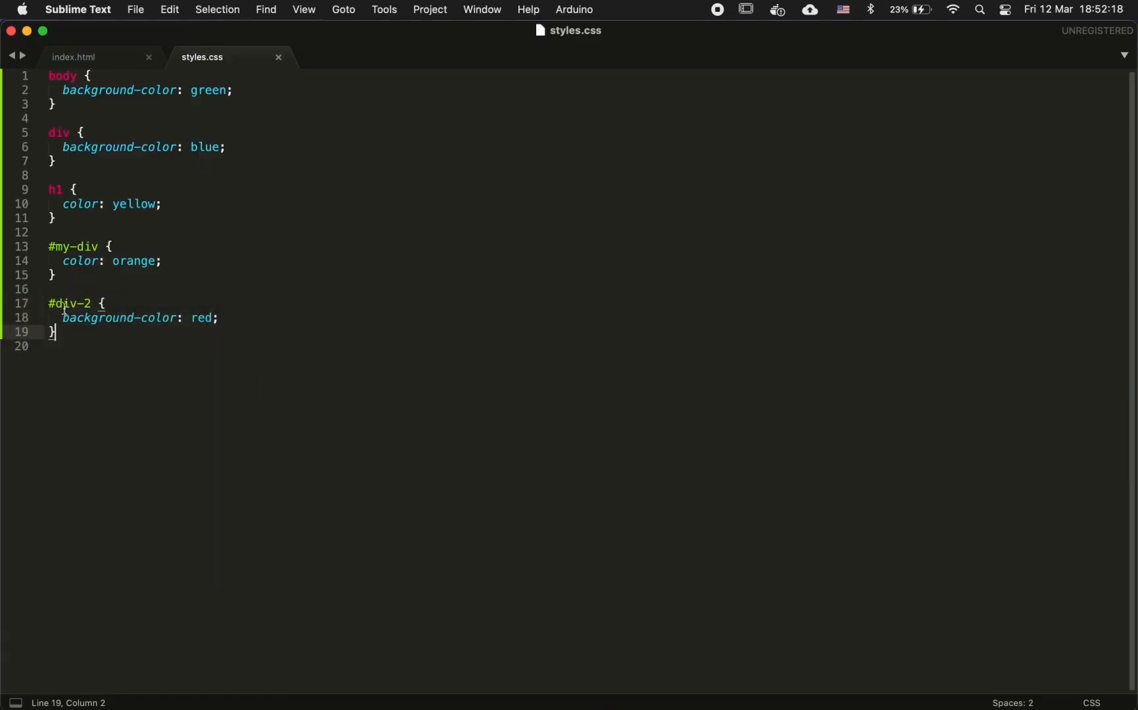
# Look over the #div-2 and div rules, then return to index.html near the second div
pyautogui.click(220, 319)
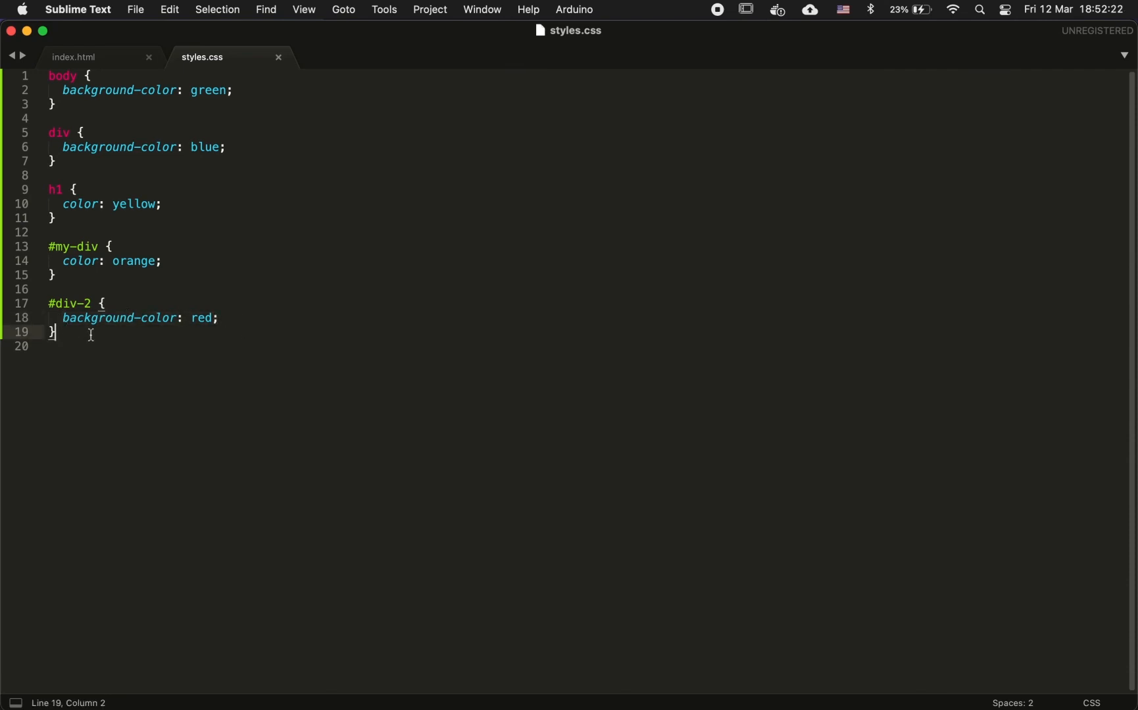
pyautogui.moveTo(116, 137)
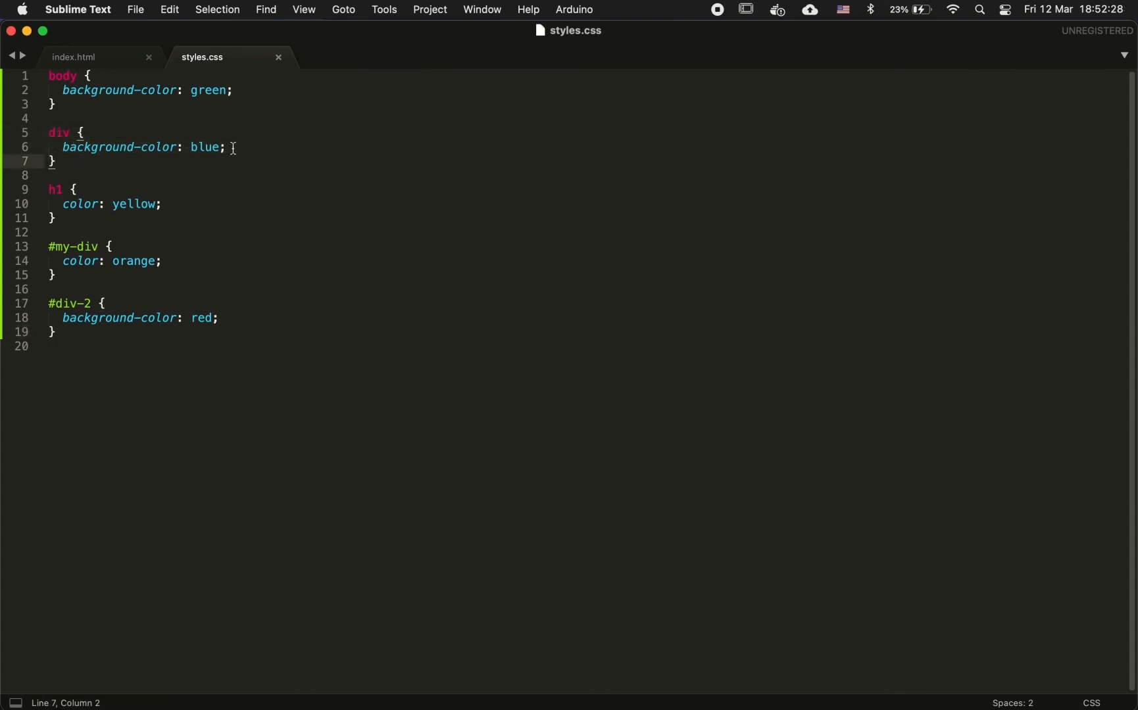
pyautogui.click(151, 347)
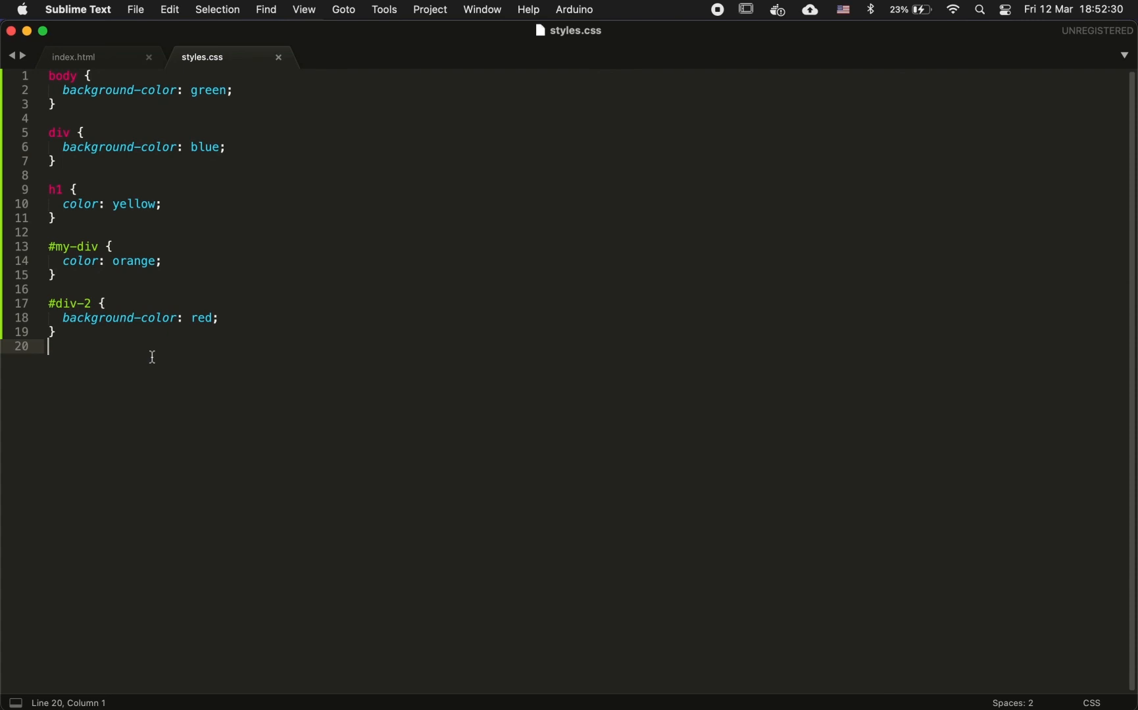
pyautogui.moveTo(98, 386)
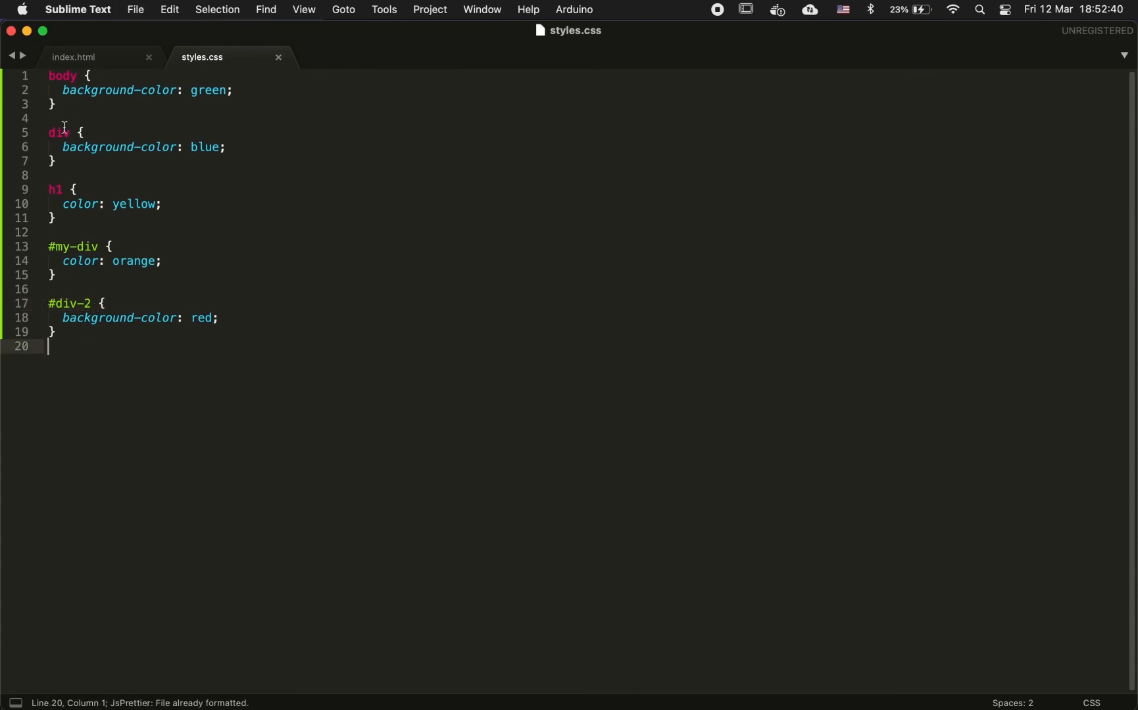
pyautogui.moveTo(128, 382)
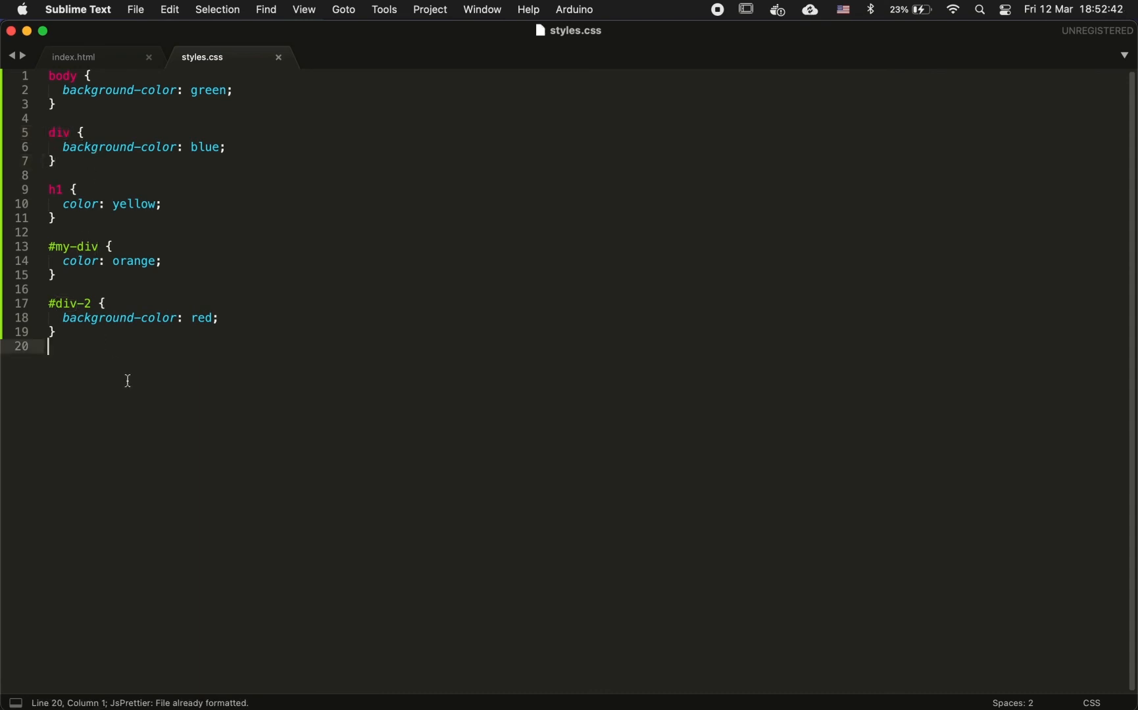
pyautogui.click(73, 56)
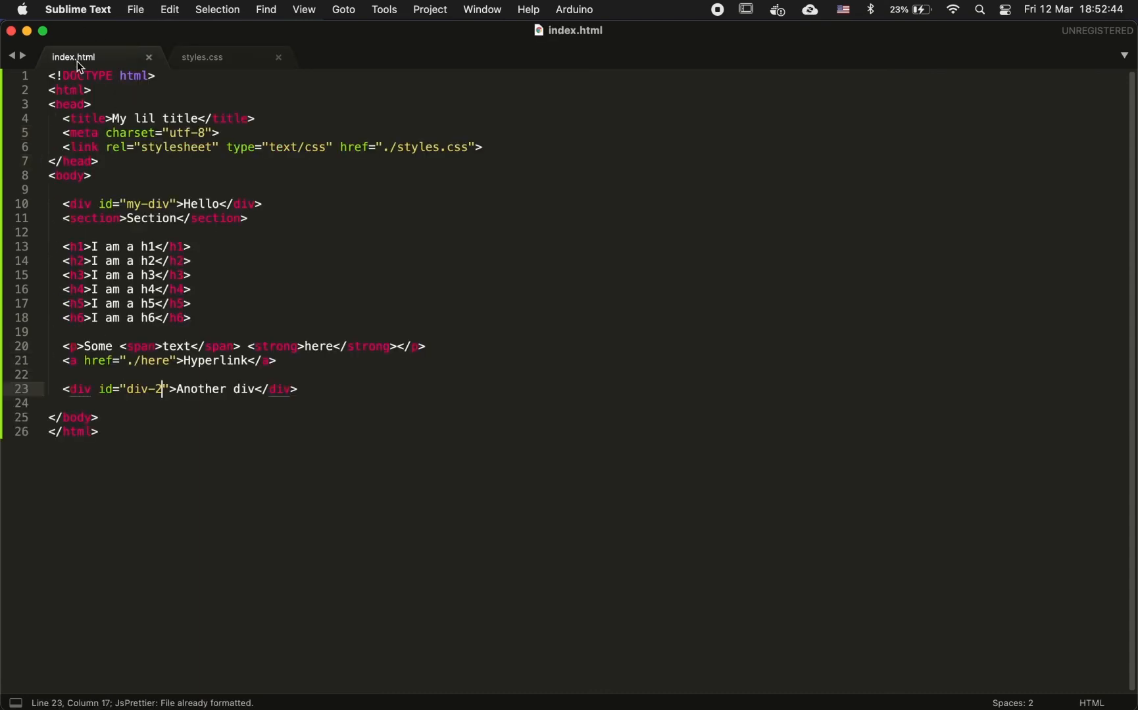
pyautogui.click(48, 375)
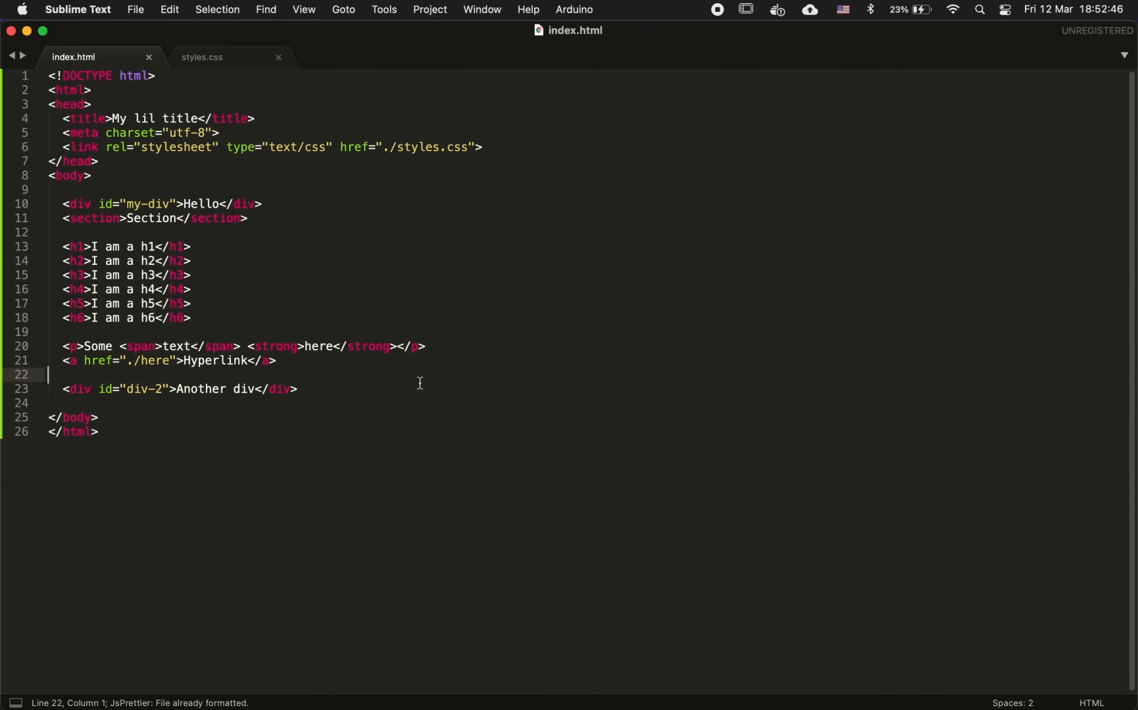
pyautogui.moveTo(439, 298)
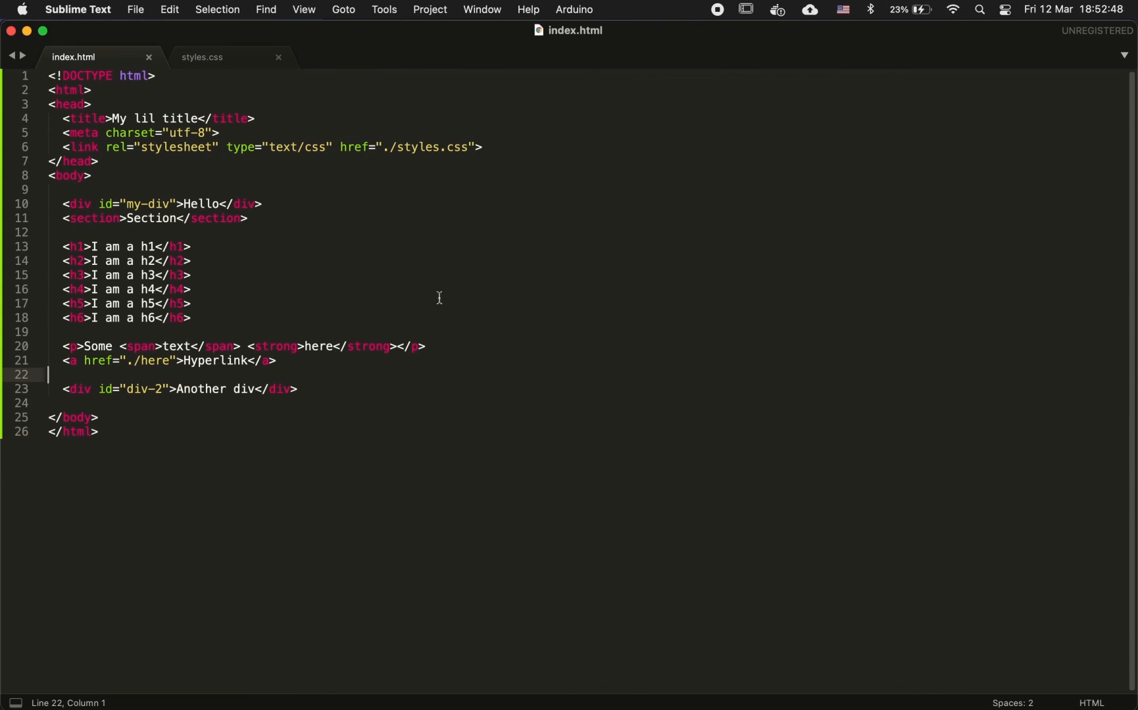